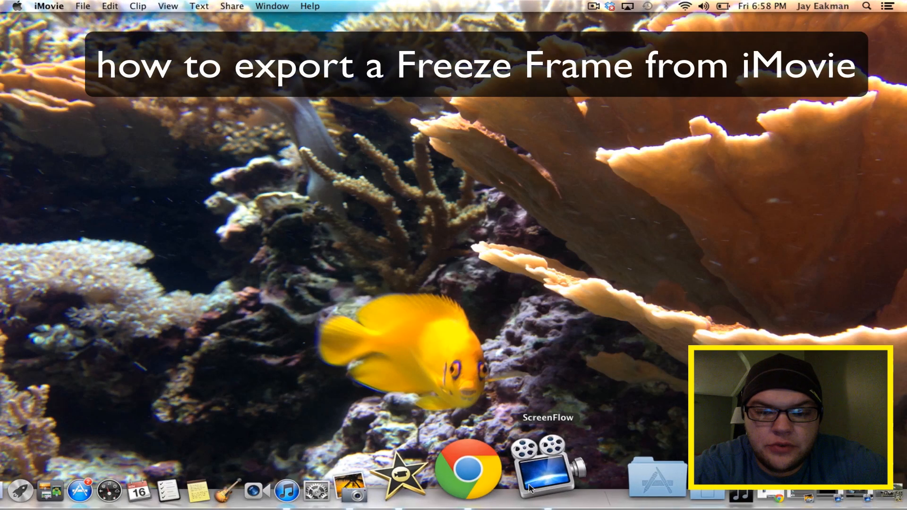
Launch iMovie from the Dock to show New Project 1 with the dog clips.
left_click(383, 469)
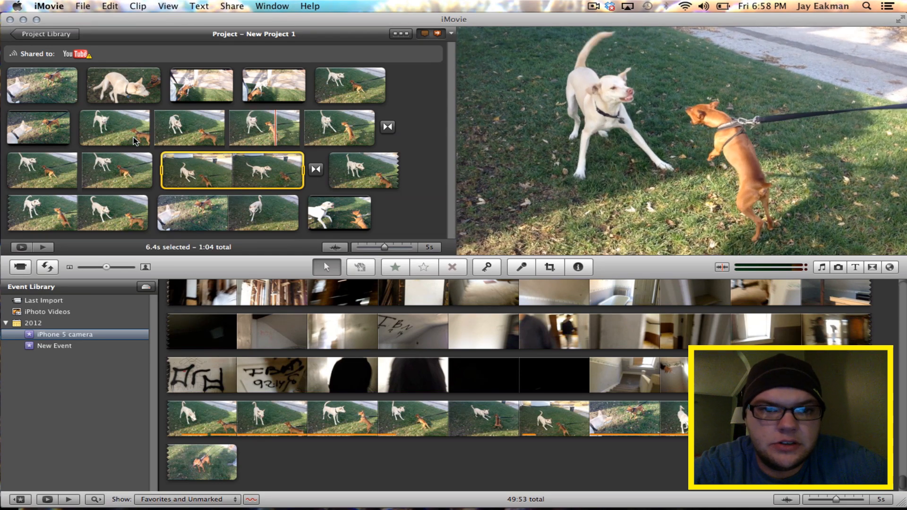
Add a freeze frame of the dogs from a clip's context menu, then preview the leaping clip.
right_click(113, 128)
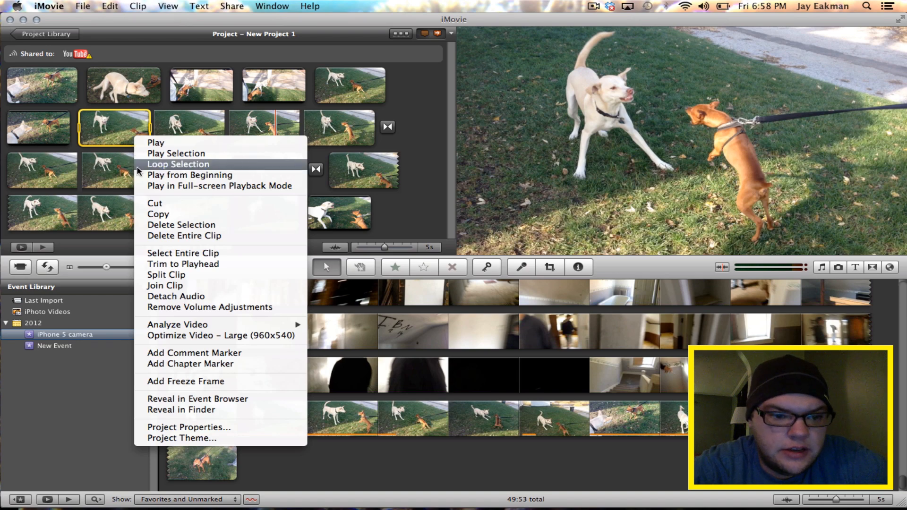
mouse_move(203, 387)
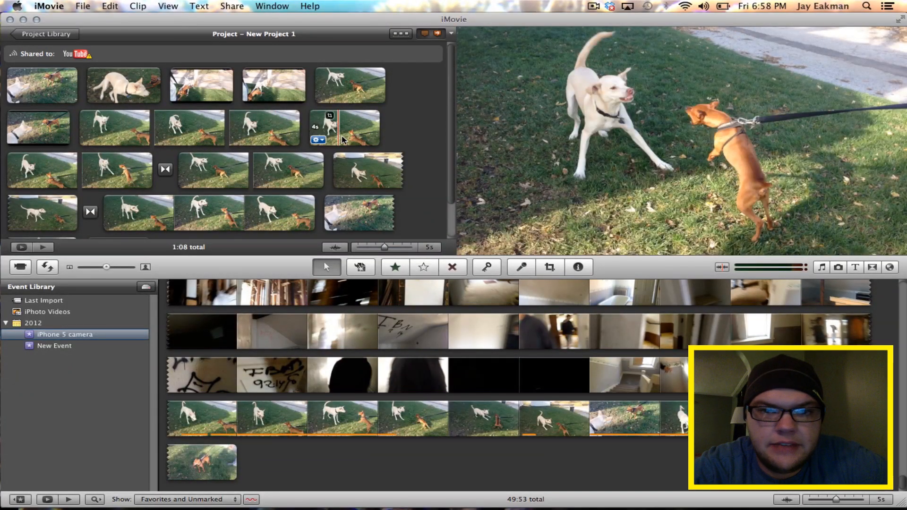
mouse_move(123, 85)
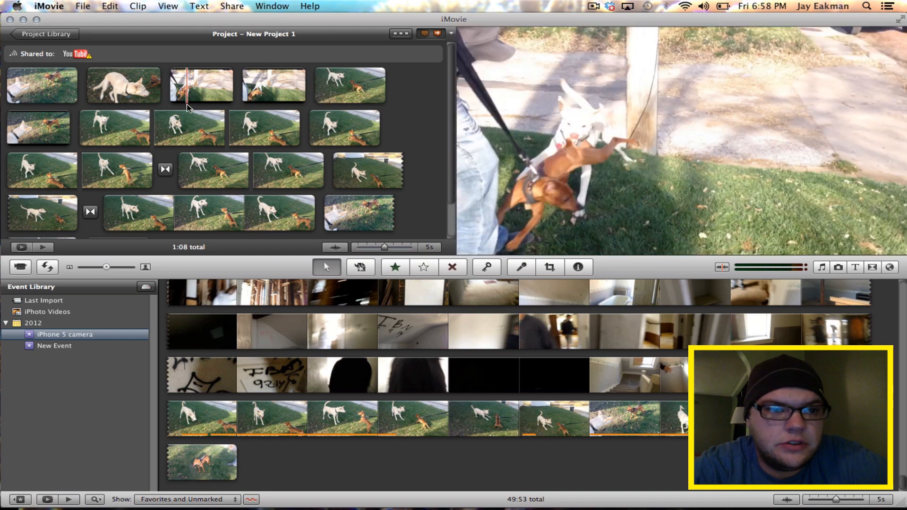
left_click(41, 85)
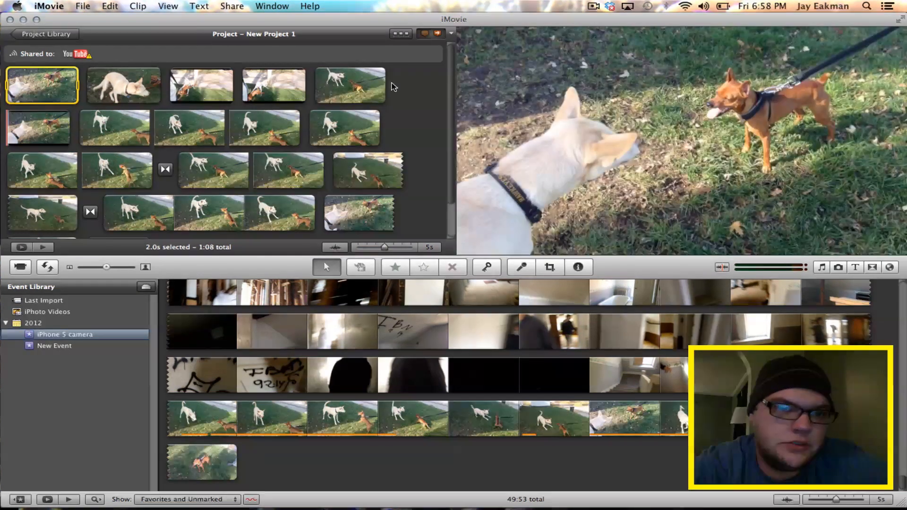
mouse_move(60, 91)
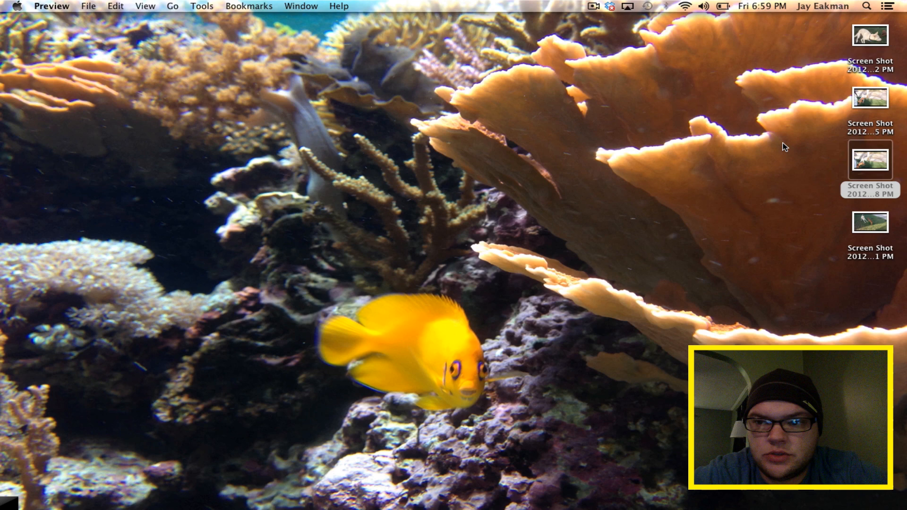
mouse_move(463, 194)
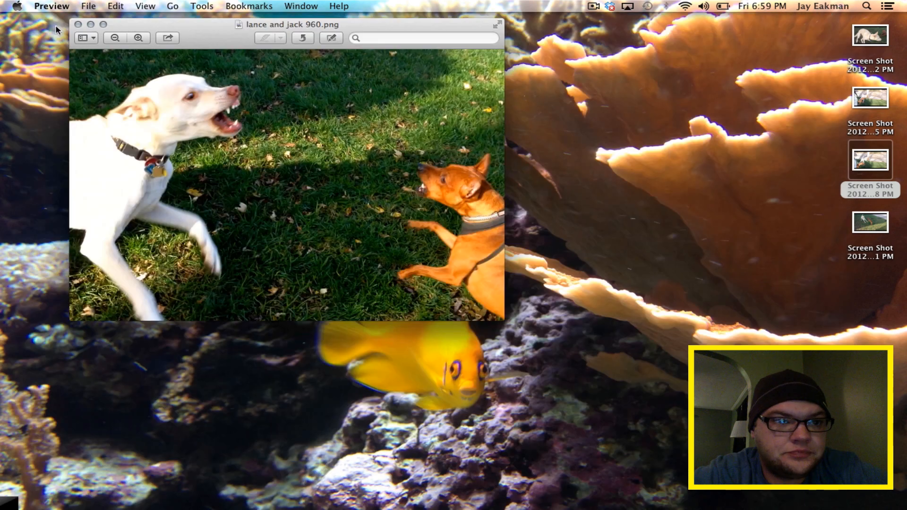
Close the dogs still image in Preview and import a dog screenshot into iPhoto.
left_click(78, 24)
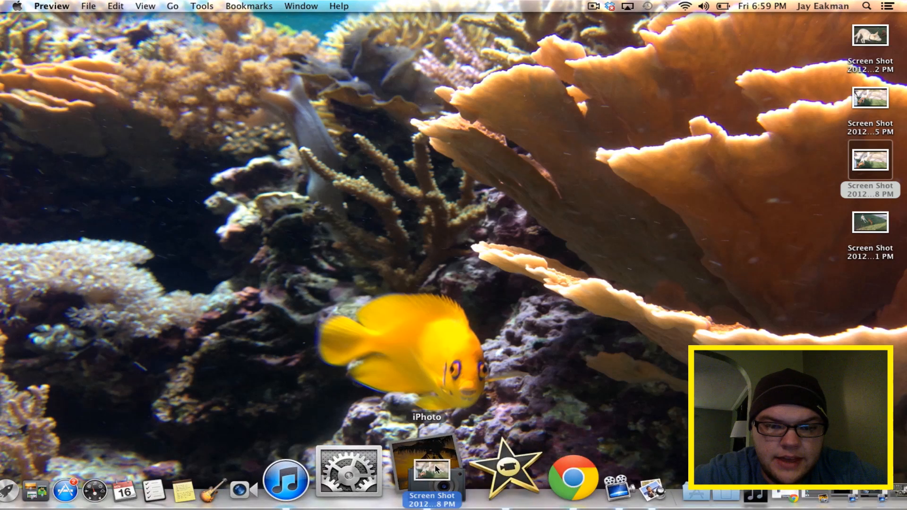
left_click(426, 468)
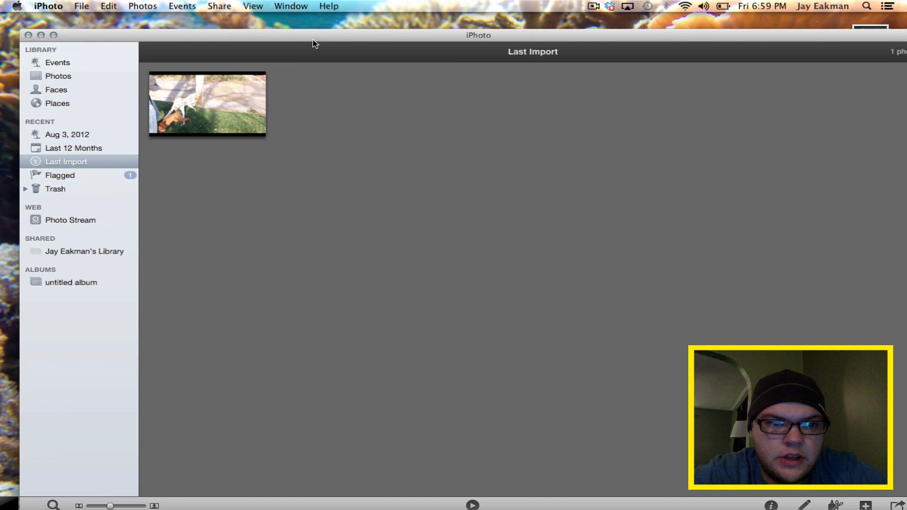
Select the dogs screenshot under Last Import and minimize the iPhoto window.
double_click(207, 104)
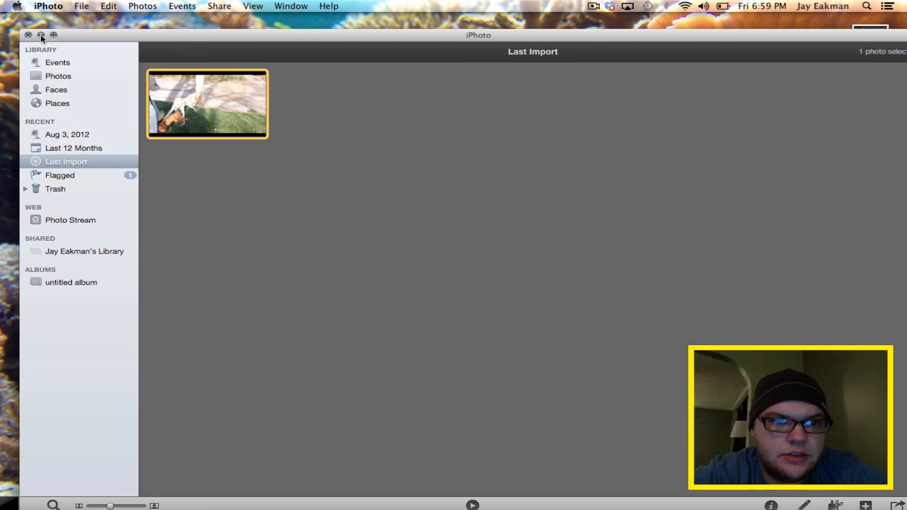
left_click(28, 35)
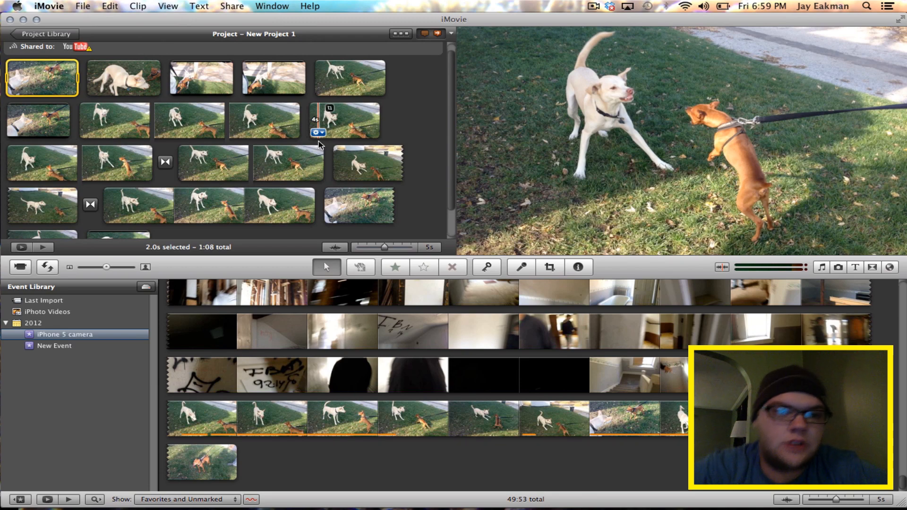
Delete every clip except the 3-second jumping freeze frame and open its duration settings.
left_click(201, 78)
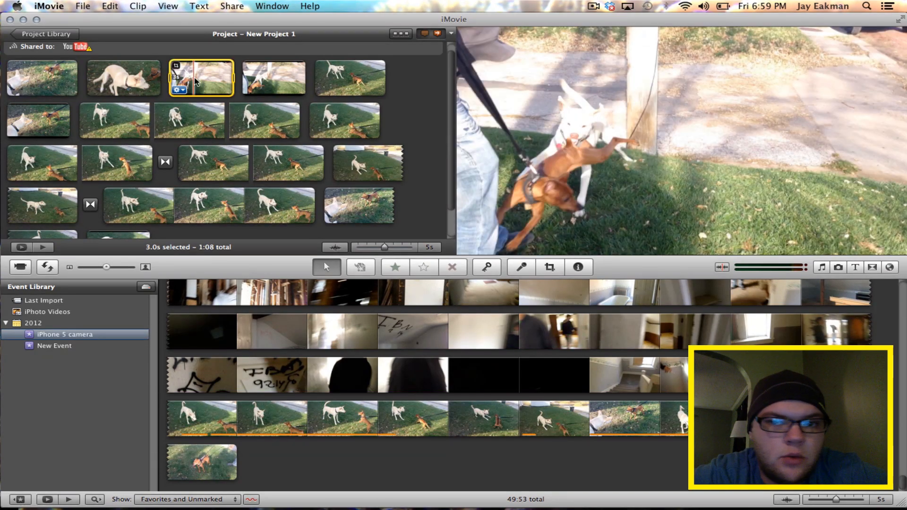
mouse_move(126, 71)
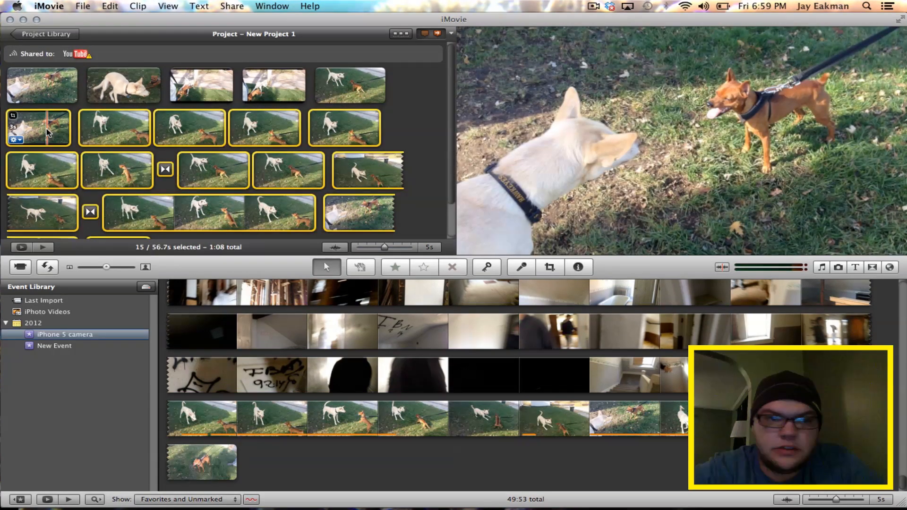
left_click(349, 85)
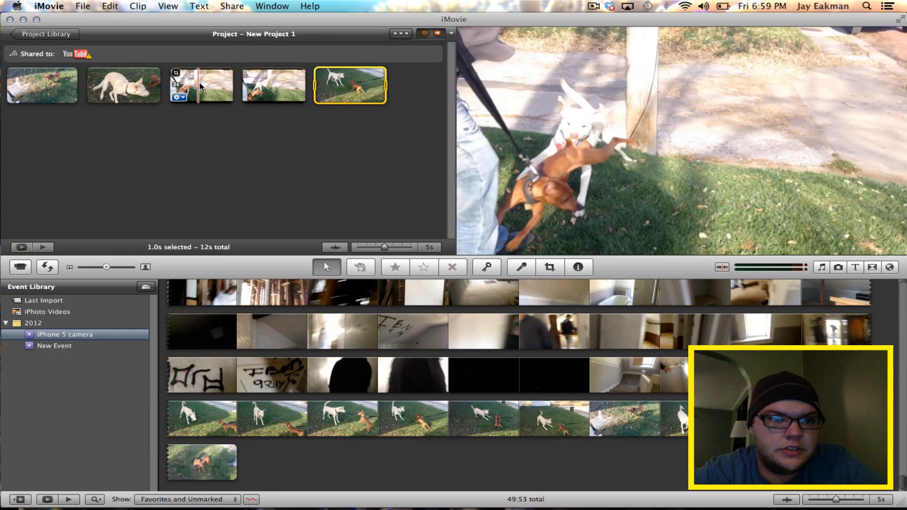
left_click(273, 85)
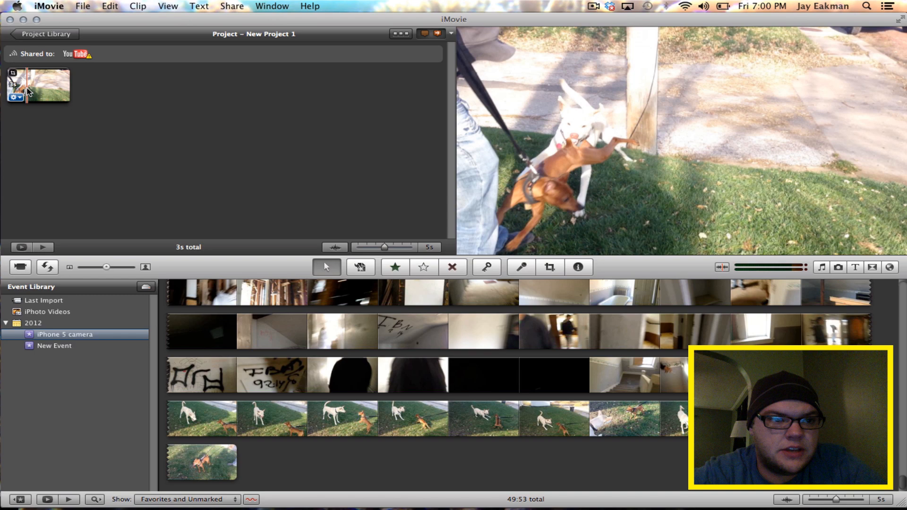
left_click(576, 267)
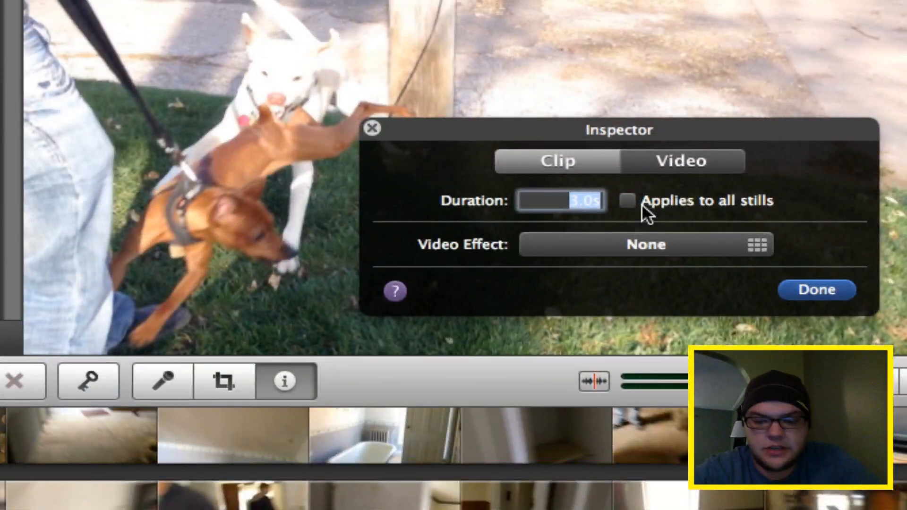
Set the freeze frame duration to 0.5s, confirm with Done, and open the Share menu.
type("0.5s")
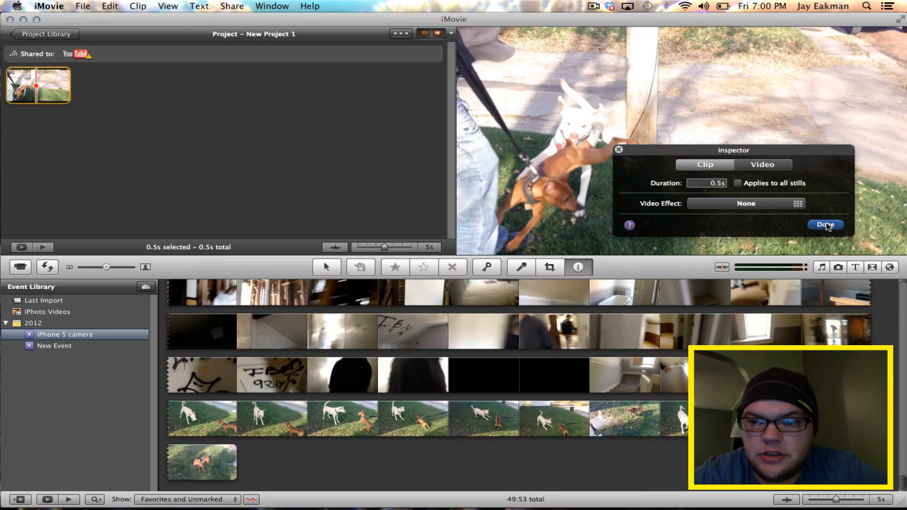
left_click(825, 224)
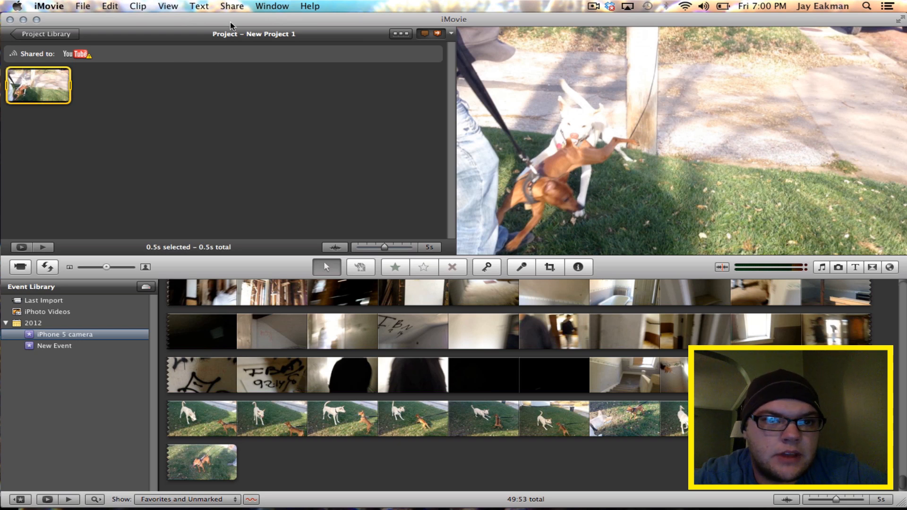
left_click(232, 6)
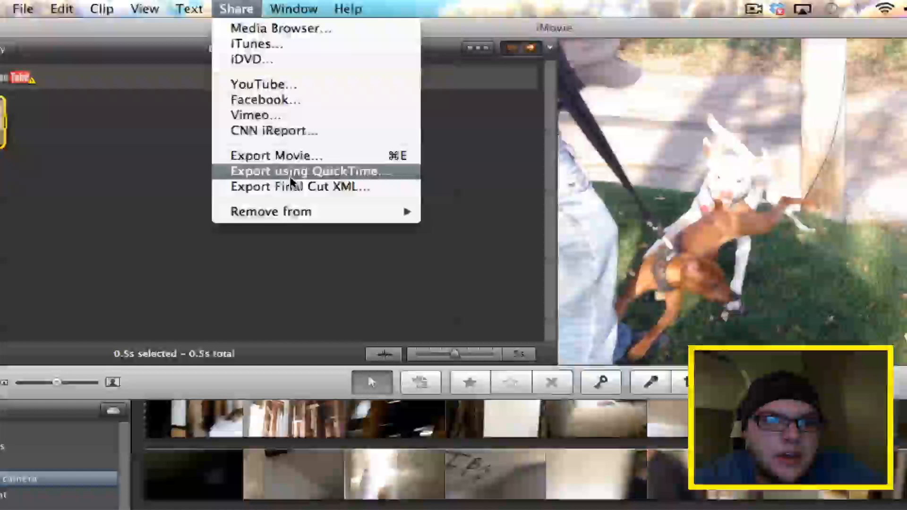
Export via QuickTime as an image sequence named 'Dogs playing' to the Desktop.
left_click(310, 171)
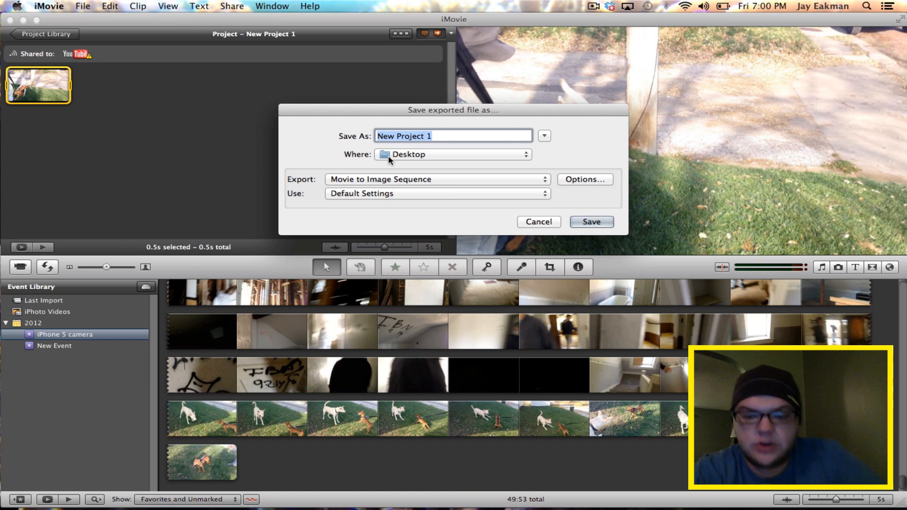
type("Dog")
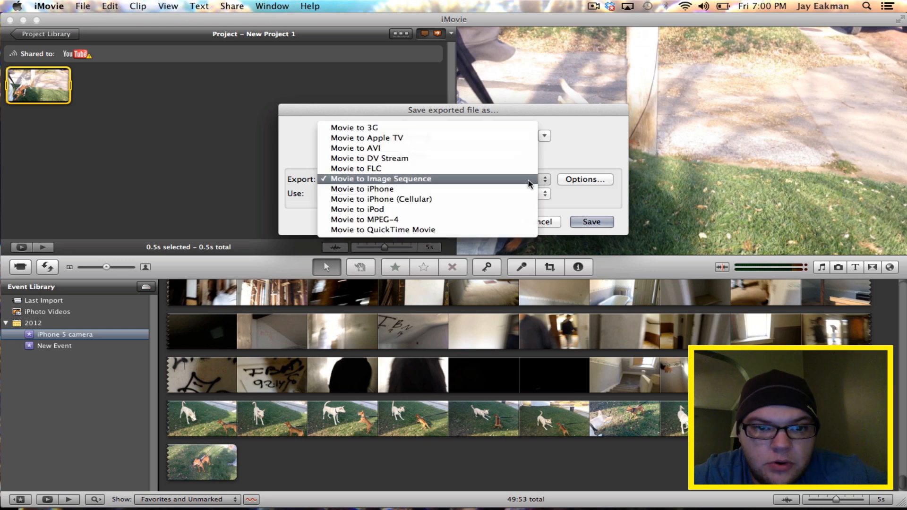
left_click(380, 178)
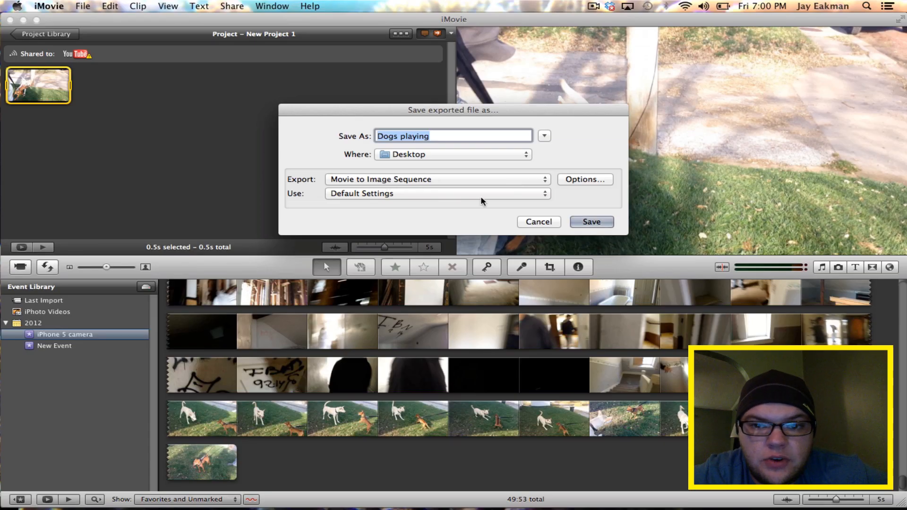
left_click(591, 221)
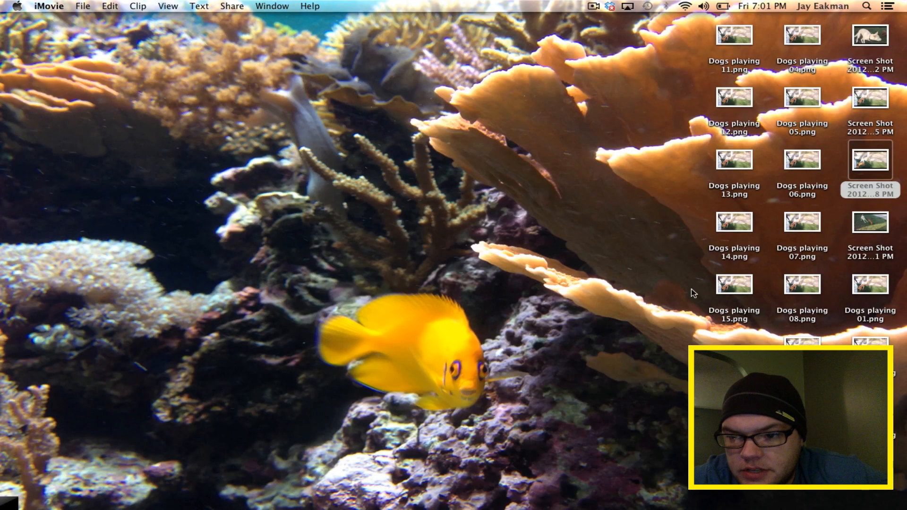
Import the Dogs playing 15.png frame from the Desktop into iPhoto.
left_click(733, 284)
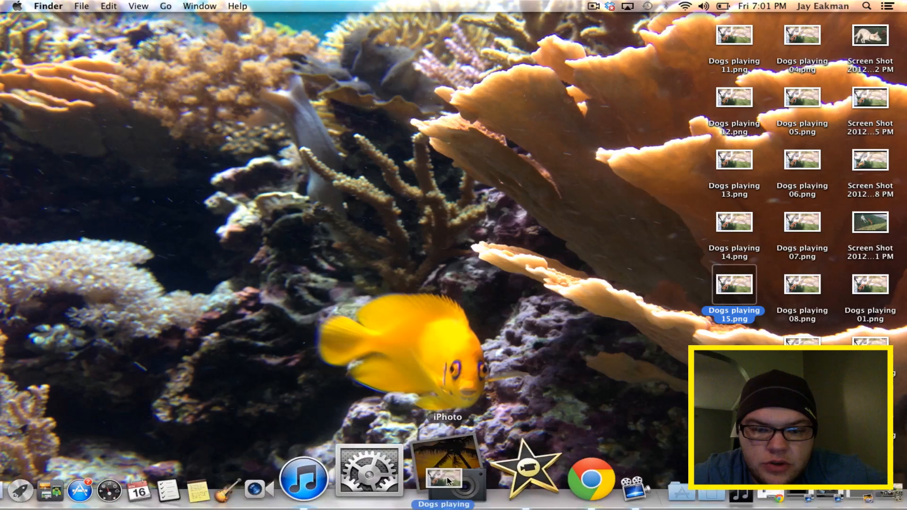
left_click(444, 470)
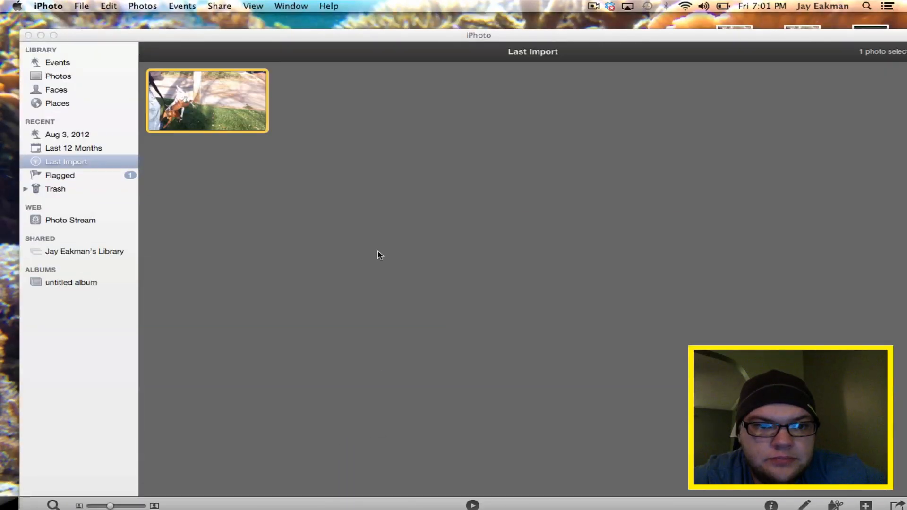
Open the imported dogs frame in Edit mode and activate the Crop tool.
double_click(207, 101)
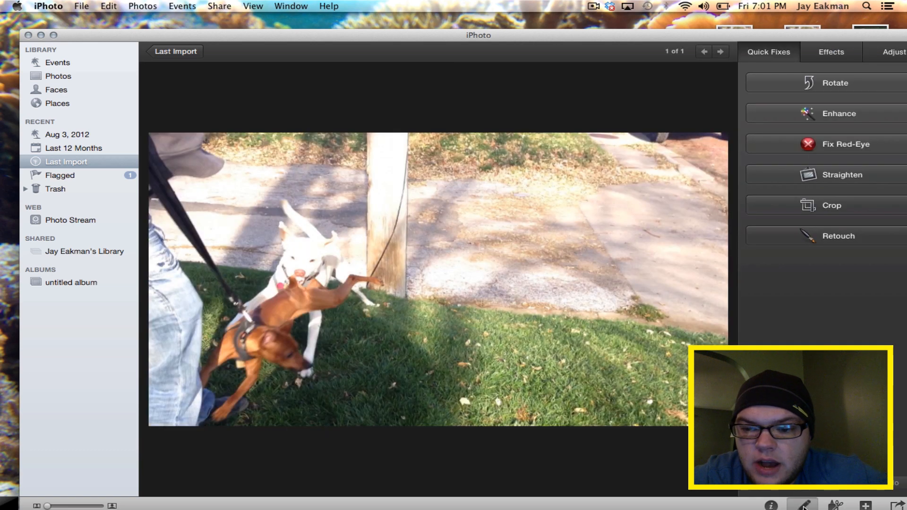
left_click(832, 206)
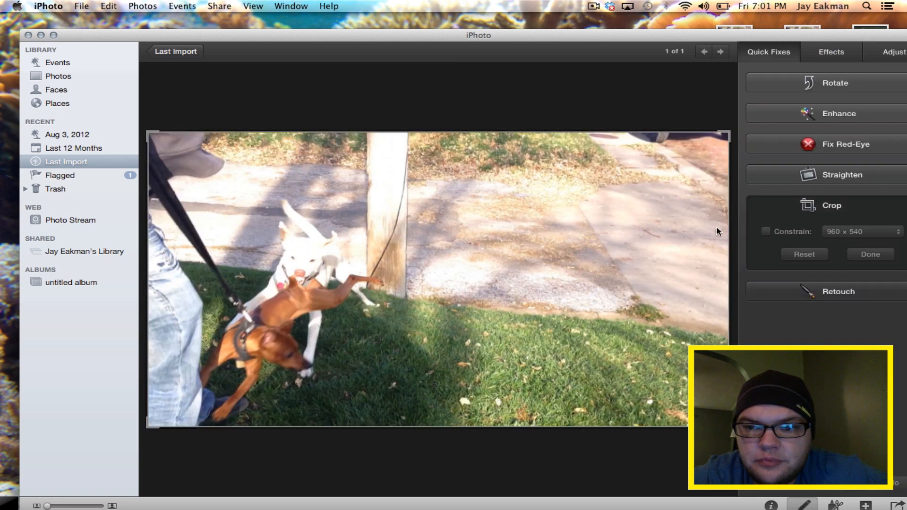